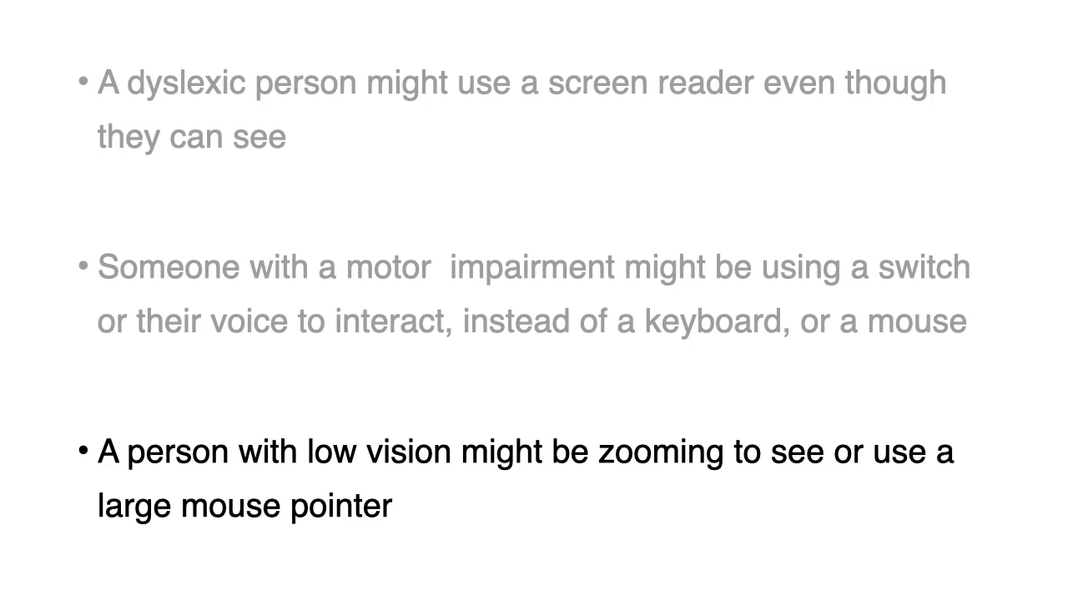
{"action": "key", "text": "right"}
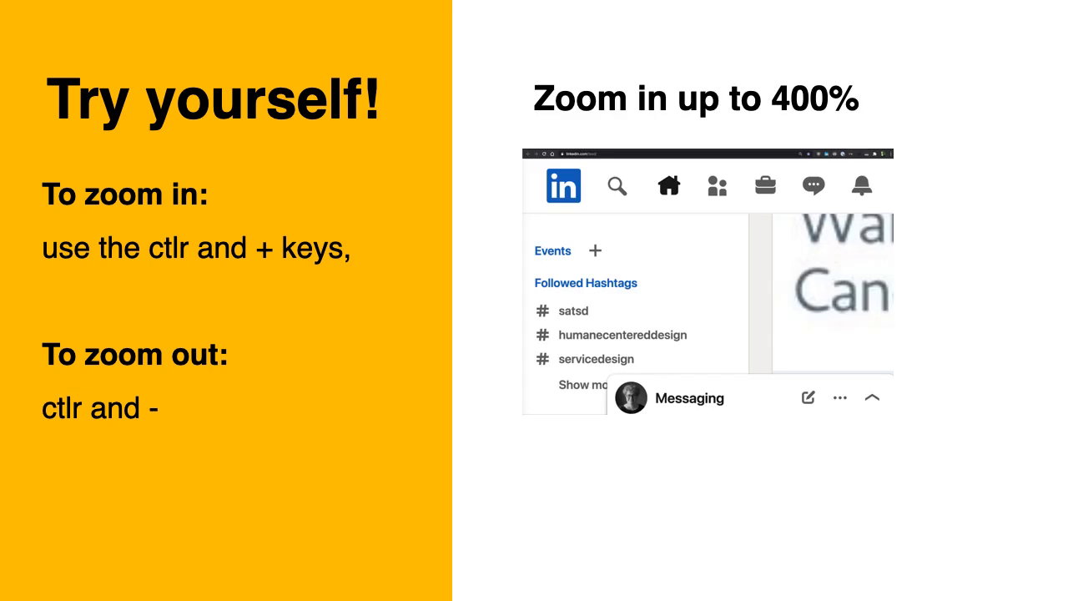